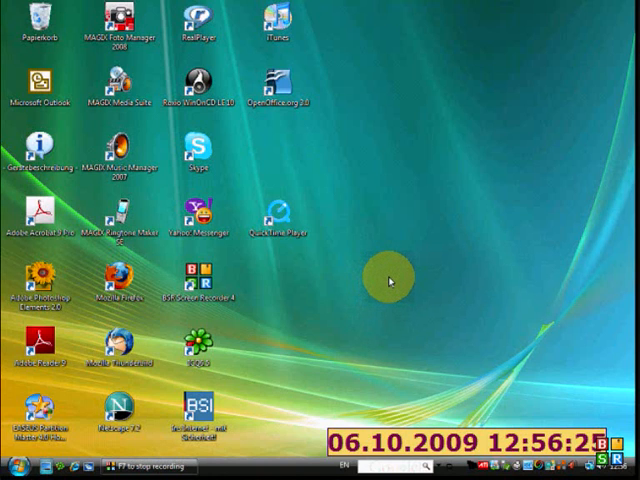
- Select the Mozilla Firefox shortcut on the Windows Vista desktop
{"action": "left_click", "coordinate": [196, 286]}
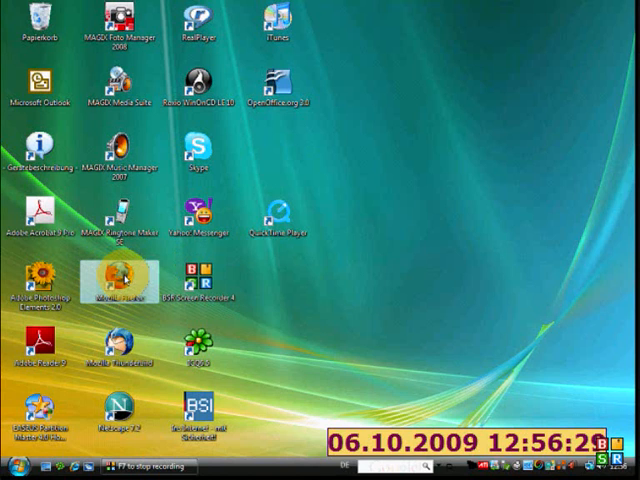
- Launch Firefox, search Google for 'picasa', and open the 'Picasa 3: Free download from Google' result
{"action": "double_click", "coordinate": [120, 282]}
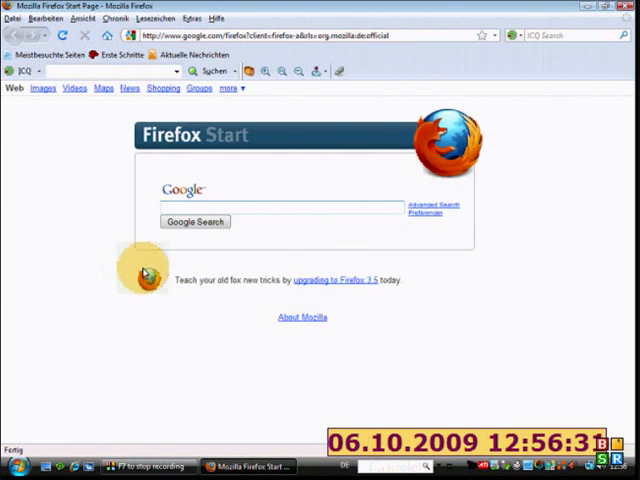
{"action": "type", "text": "picasa"}
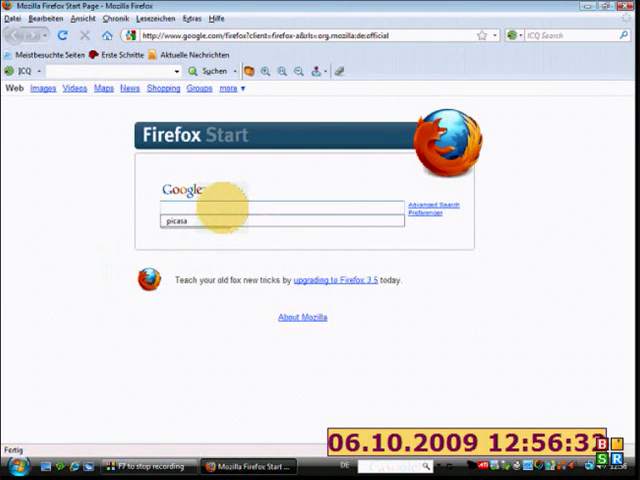
{"action": "type", "text": "pica"}
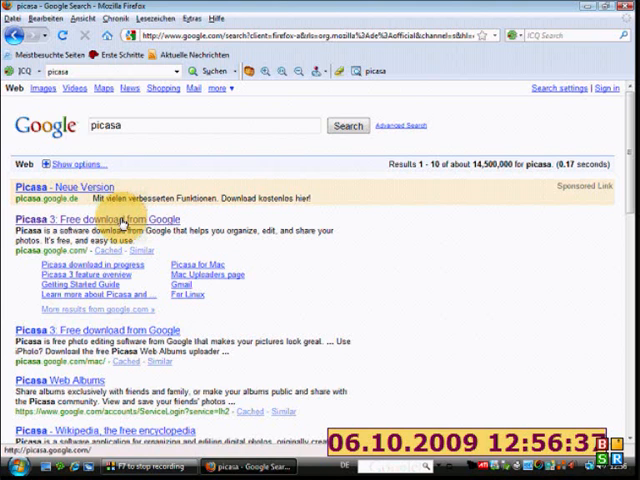
{"action": "left_click", "coordinate": [92, 218]}
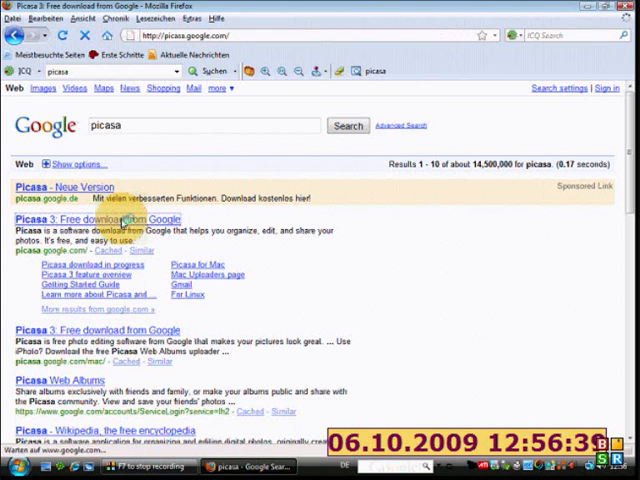
{"action": "left_click", "coordinate": [92, 219]}
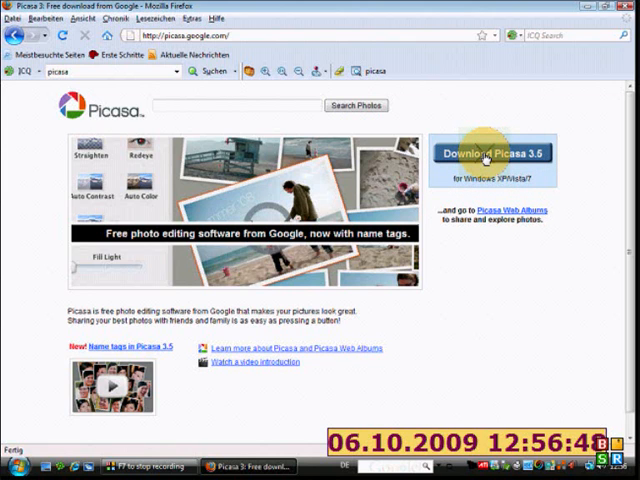
- Save the Picasa 3.5 installer and run picasa35-setup(2).exe, approving the executable warning
{"action": "left_click", "coordinate": [491, 153]}
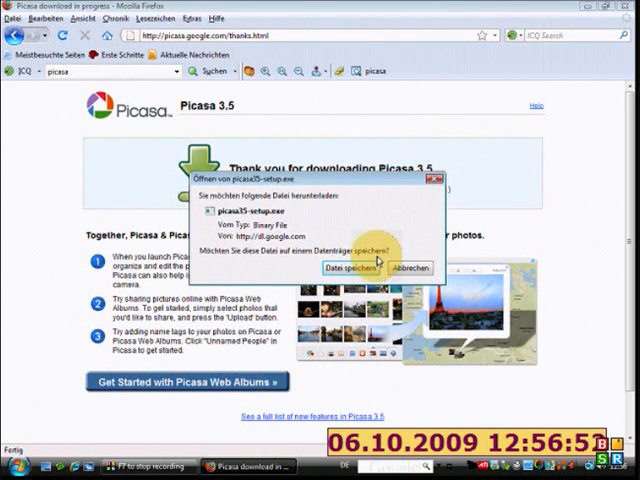
{"action": "left_click", "coordinate": [350, 268]}
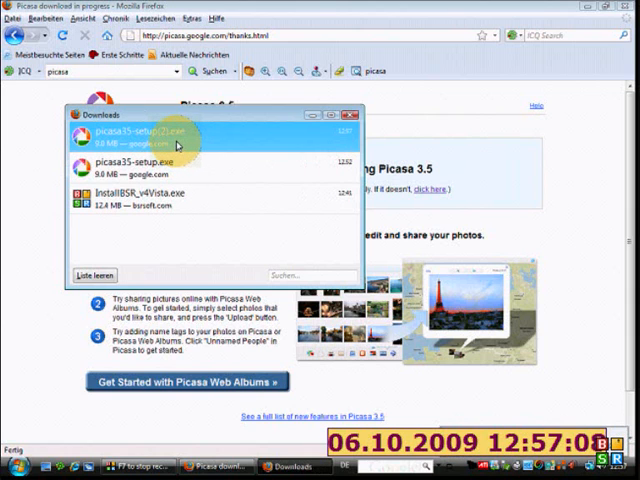
{"action": "double_click", "coordinate": [150, 135]}
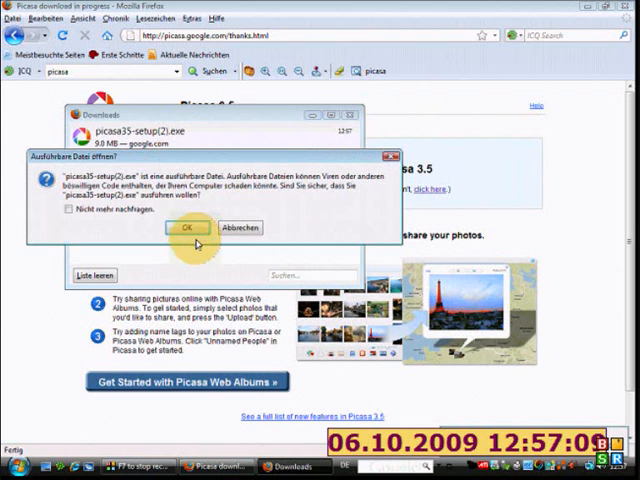
{"action": "left_click", "coordinate": [185, 227]}
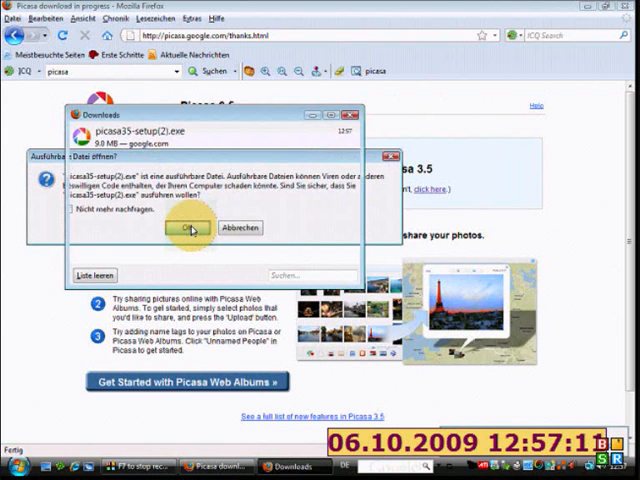
{"action": "left_click", "coordinate": [190, 228]}
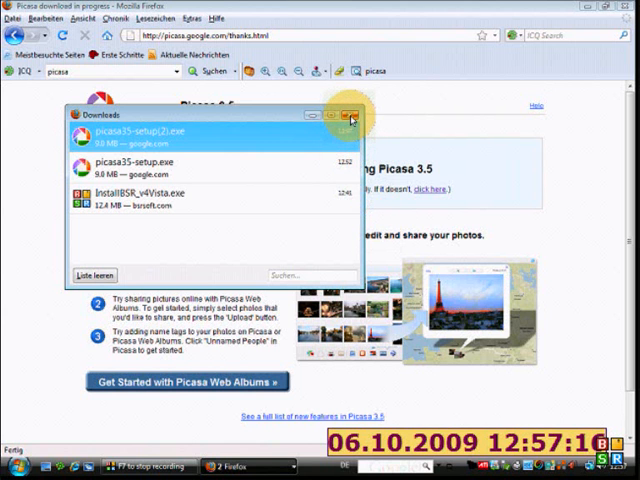
{"action": "left_click", "coordinate": [349, 115]}
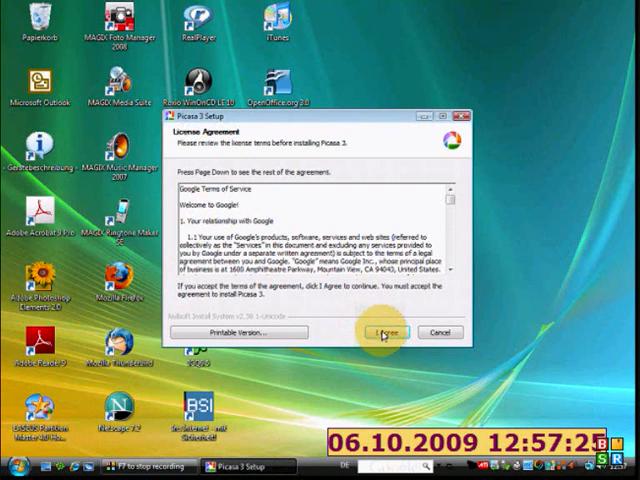
- Accept the license, install into the default Program Files folder, and finish with Run Picasa 3 checked
{"action": "scroll", "scroll_direction": "down", "scroll_amount": 3}
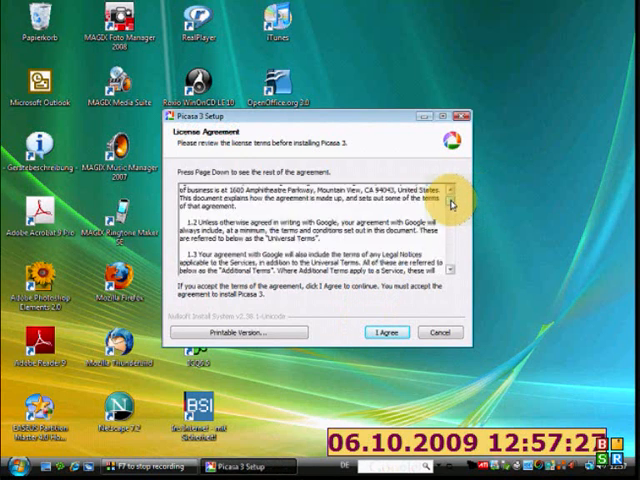
{"action": "scroll", "scroll_direction": "down", "scroll_amount": 3}
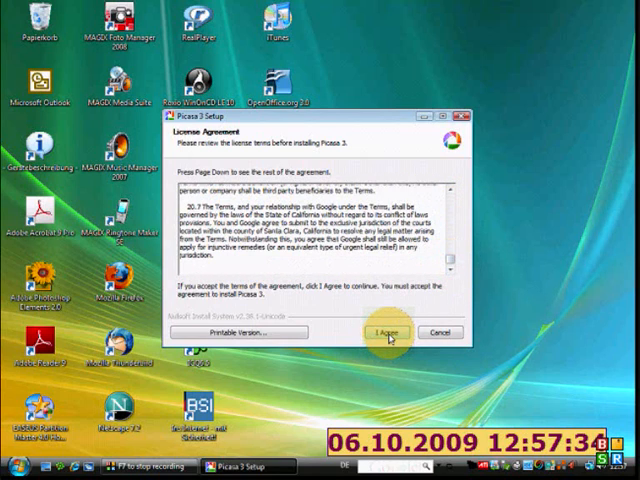
{"action": "left_click", "coordinate": [402, 331]}
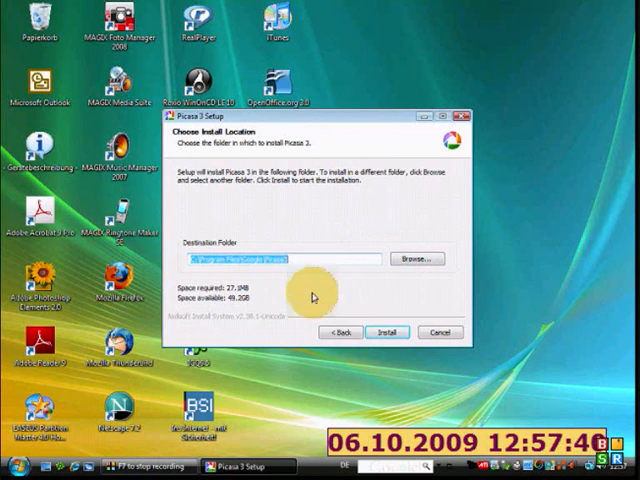
{"action": "left_click", "coordinate": [390, 331]}
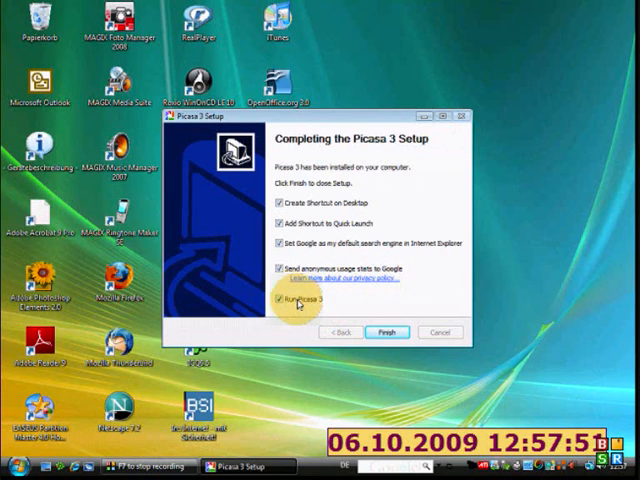
{"action": "left_click", "coordinate": [278, 305]}
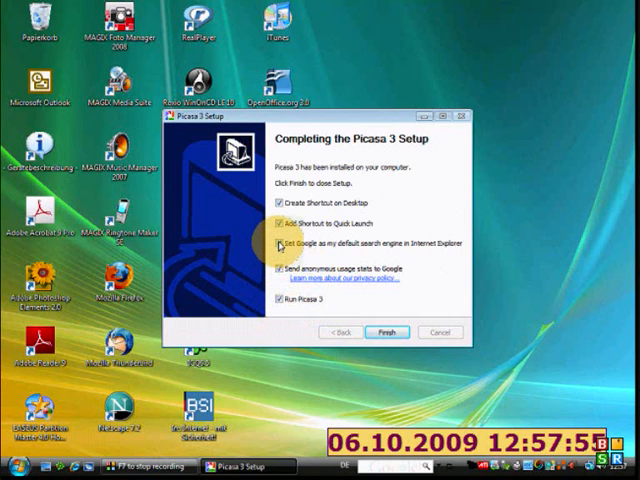
{"action": "left_click", "coordinate": [281, 247]}
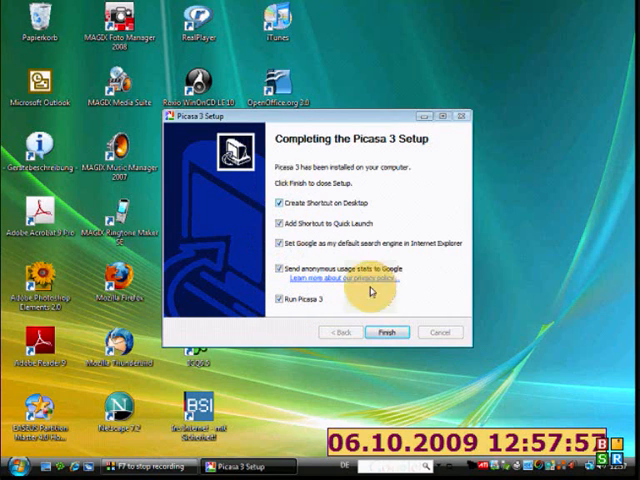
{"action": "left_click", "coordinate": [386, 331]}
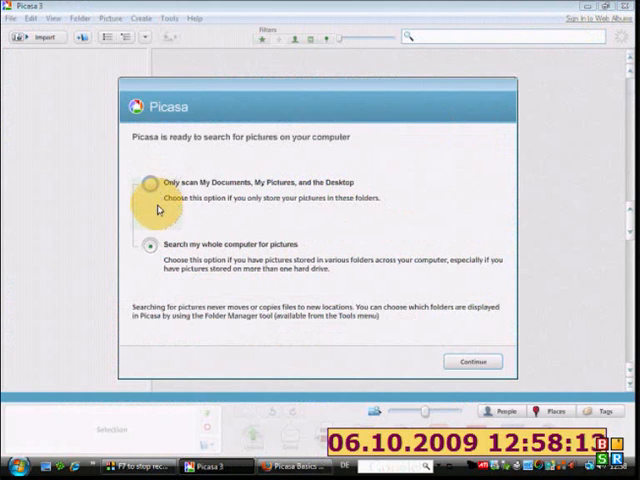
- Keep 'Search my whole computer for pictures' selected and continue
{"action": "left_click", "coordinate": [149, 244]}
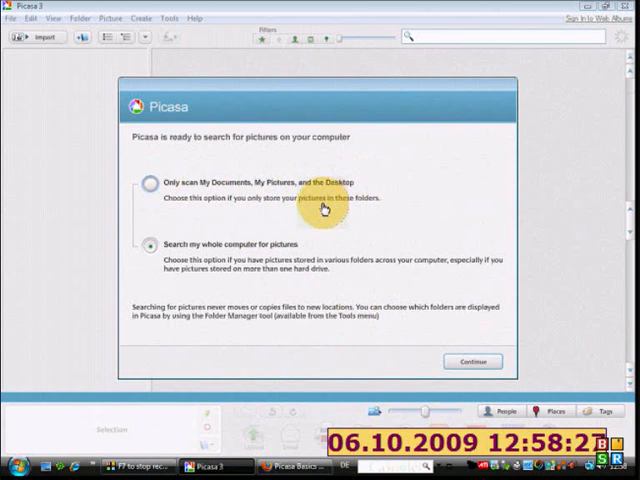
{"action": "mouse_move", "coordinate": [196, 211]}
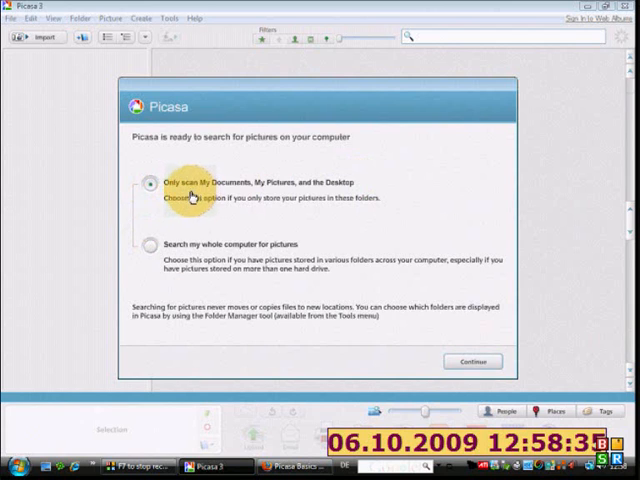
{"action": "left_click", "coordinate": [147, 244]}
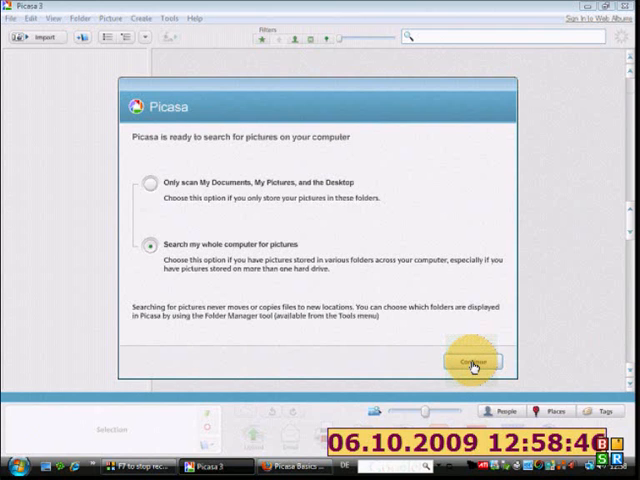
{"action": "left_click", "coordinate": [474, 362]}
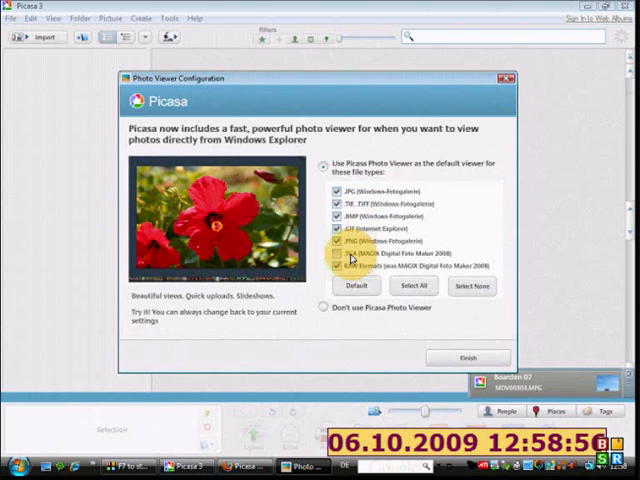
- Tick .TGA so every file type opens in Picasa Photo Viewer, then finish
{"action": "left_click", "coordinate": [414, 287]}
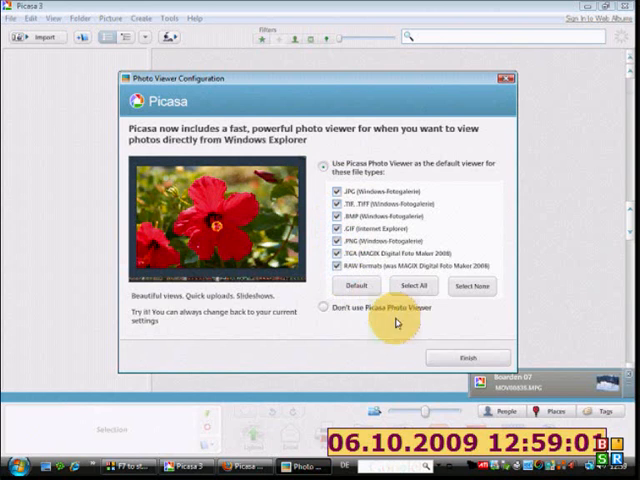
{"action": "left_click", "coordinate": [471, 356]}
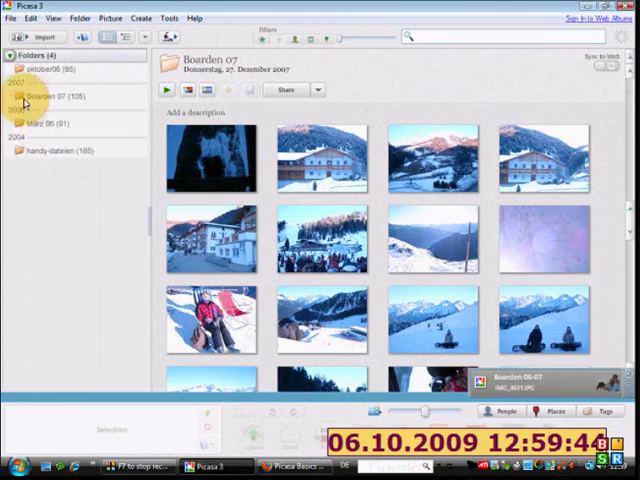
{"action": "scroll", "scroll_direction": "down", "scroll_amount": 3}
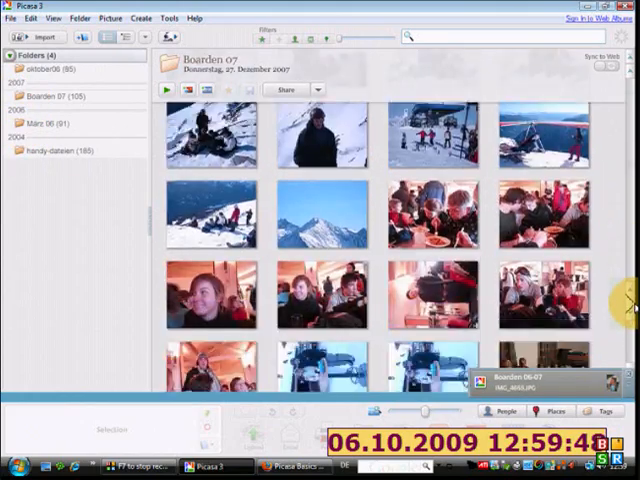
{"action": "left_click", "coordinate": [49, 70]}
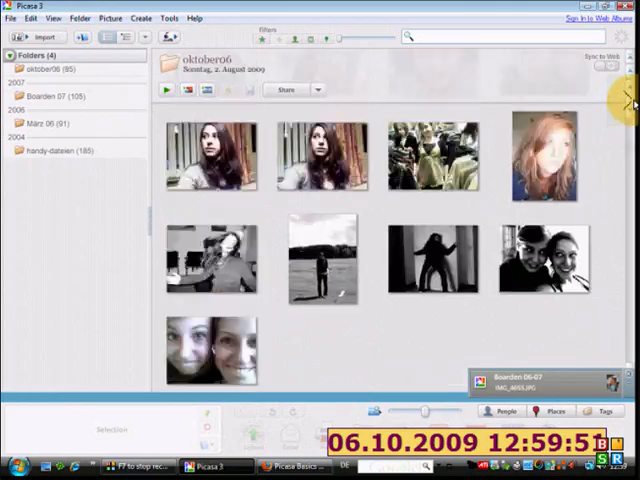
{"action": "scroll", "scroll_direction": "down", "scroll_amount": 3}
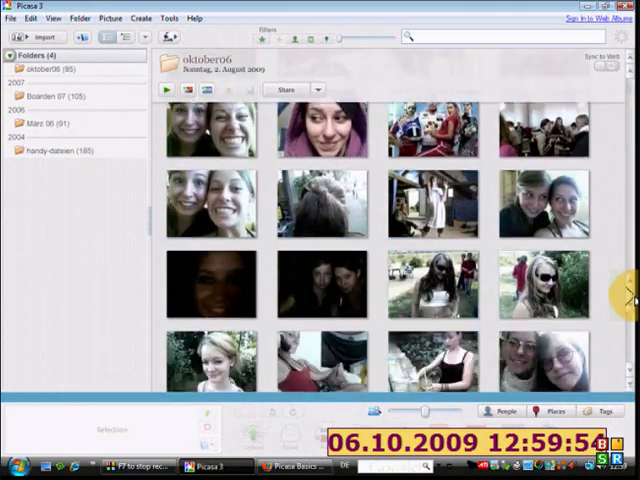
{"action": "scroll", "scroll_direction": "down", "scroll_amount": 3}
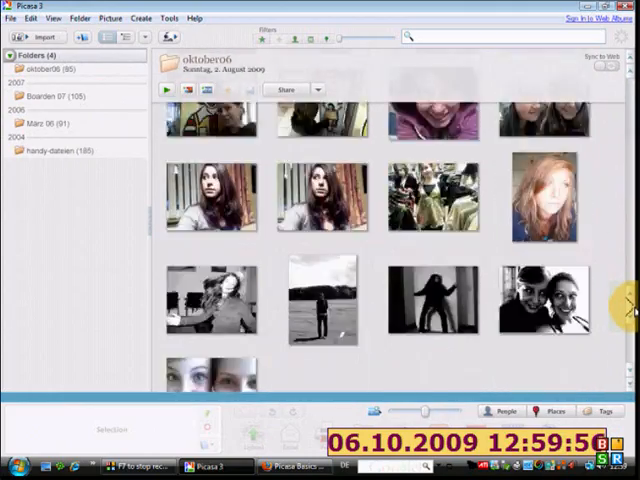
{"action": "left_click", "coordinate": [60, 98]}
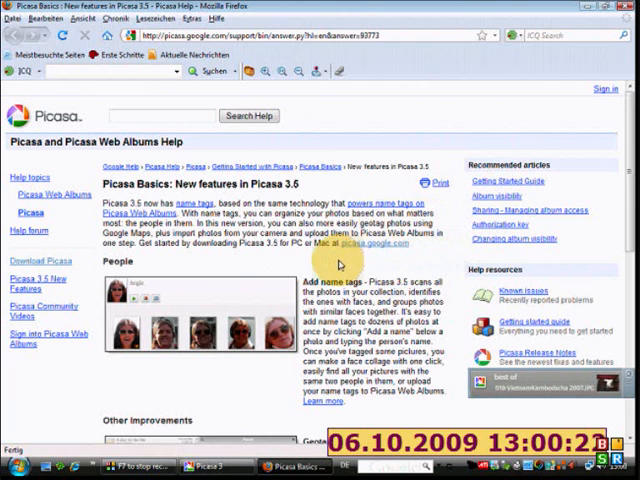
- Scroll through the 'New features in Picasa 3.5' help article
{"action": "scroll", "scroll_direction": "down", "scroll_amount": 3}
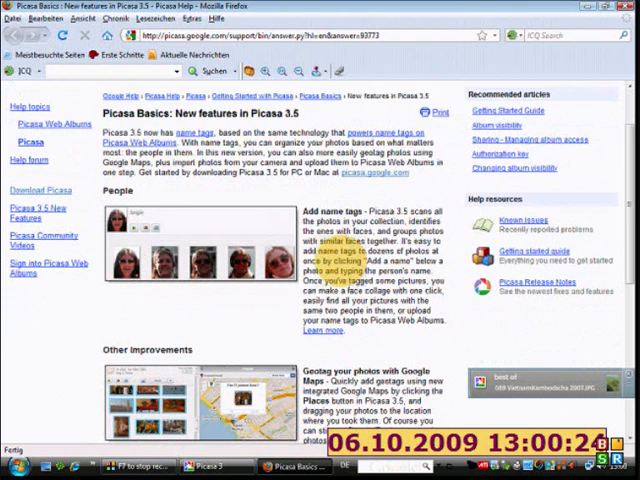
{"action": "scroll", "scroll_direction": "down", "scroll_amount": 3}
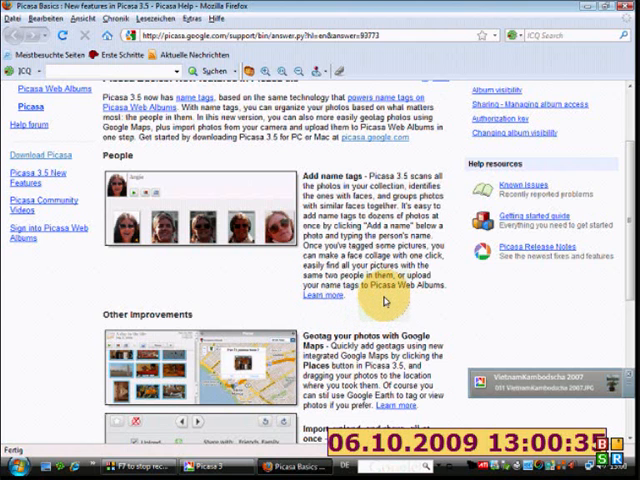
{"action": "scroll", "scroll_direction": "down", "scroll_amount": 3}
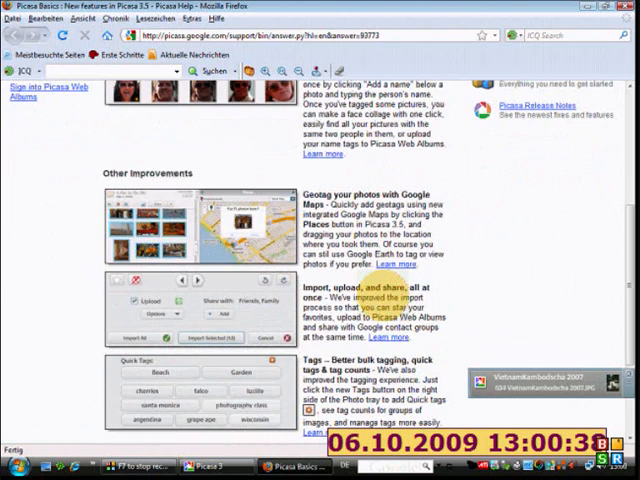
{"action": "scroll", "scroll_direction": "down", "scroll_amount": 3}
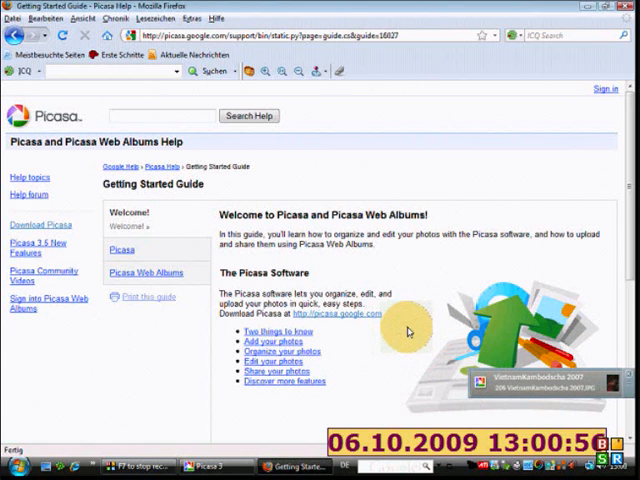
- Scroll the Getting Started Guide and open its Picasa Web Albums section
{"action": "scroll", "scroll_direction": "down", "scroll_amount": 3}
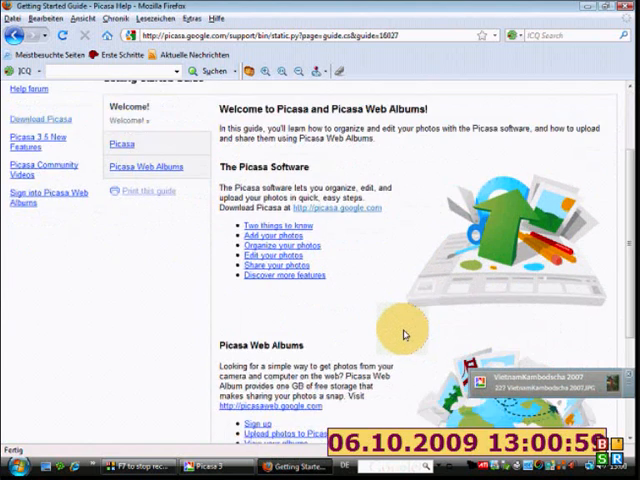
{"action": "scroll", "scroll_direction": "down", "scroll_amount": 3}
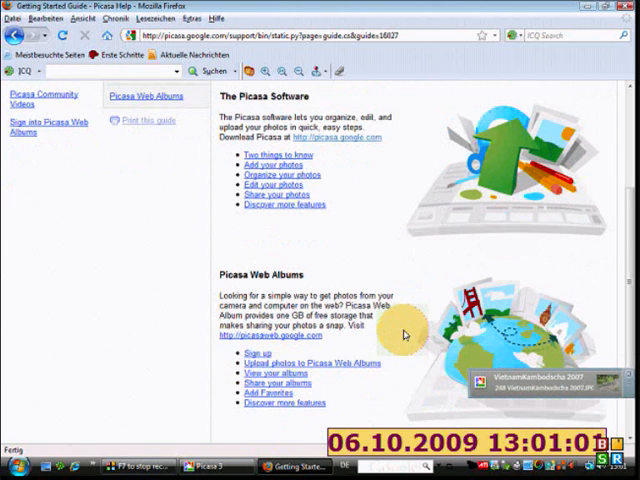
{"action": "scroll", "scroll_direction": "down", "scroll_amount": 3}
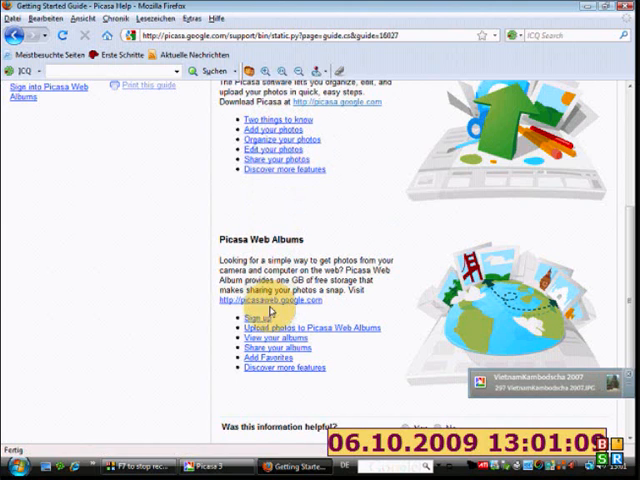
{"action": "mouse_move", "coordinate": [287, 332]}
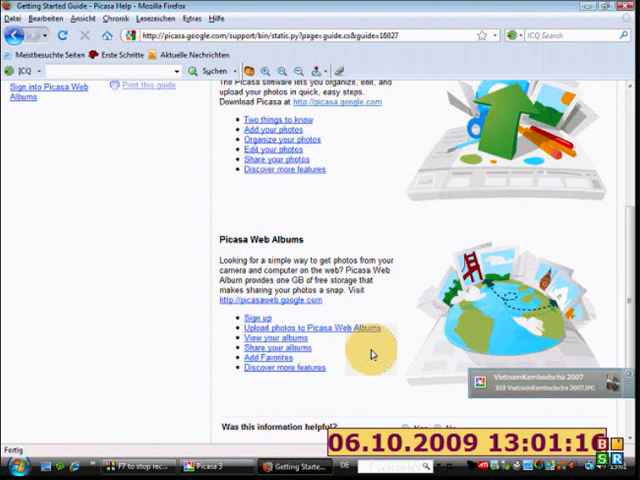
{"action": "scroll", "scroll_direction": "up", "scroll_amount": 3}
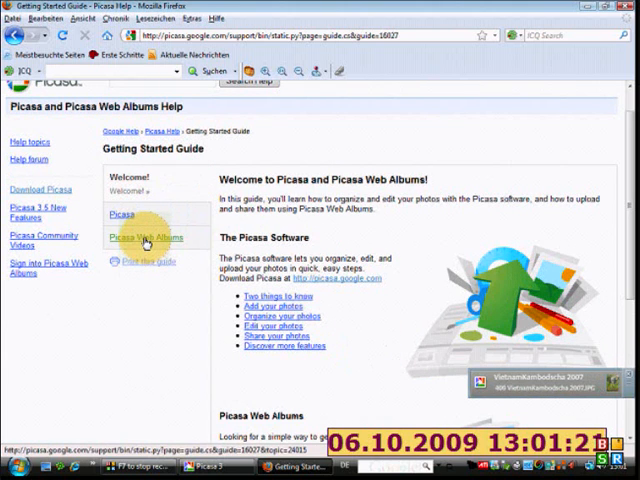
{"action": "left_click", "coordinate": [145, 237]}
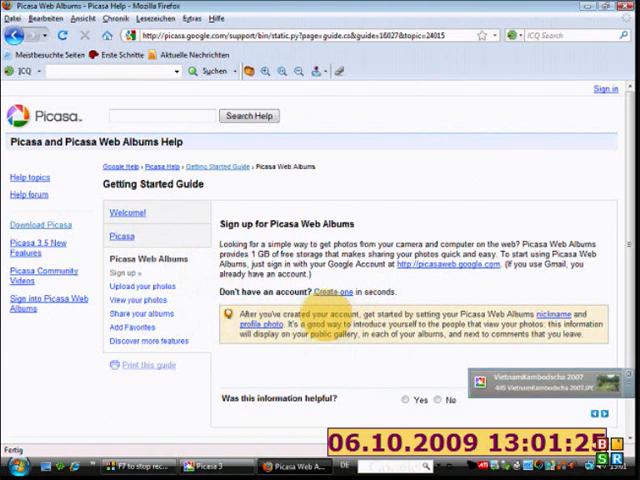
{"action": "mouse_move", "coordinate": [588, 314]}
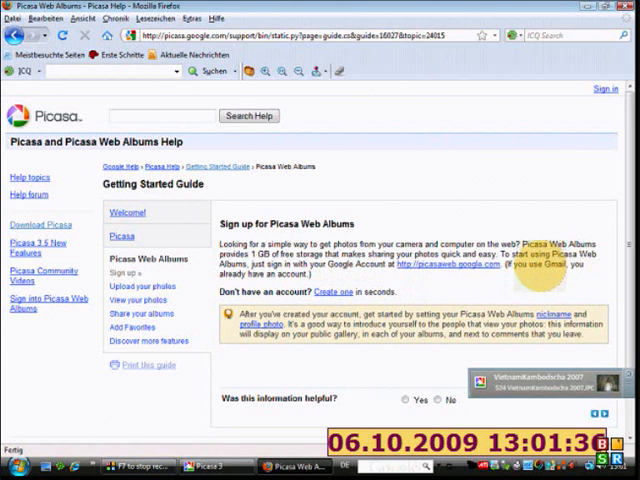
{"action": "mouse_move", "coordinate": [335, 299]}
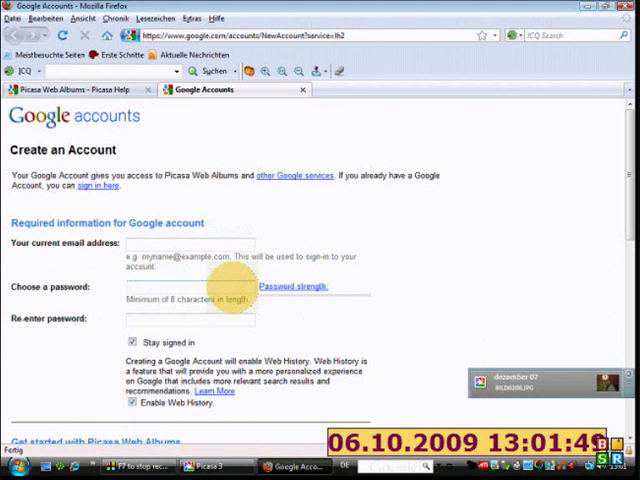
- Enter the computerhelp email address and a strong password in both password fields
{"action": "scroll", "scroll_direction": "down", "scroll_amount": 3}
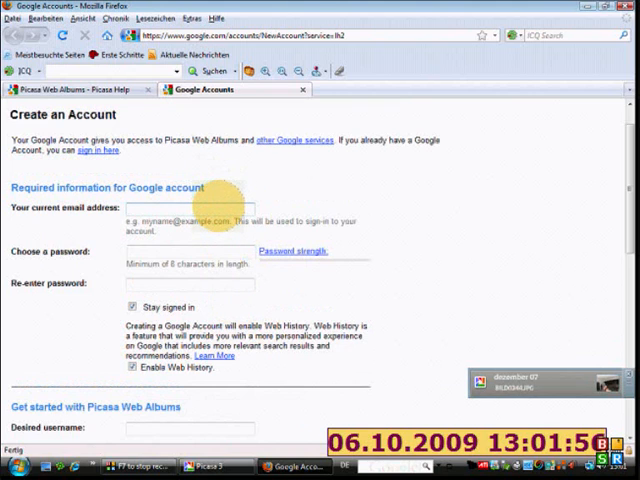
{"action": "left_click", "coordinate": [190, 207]}
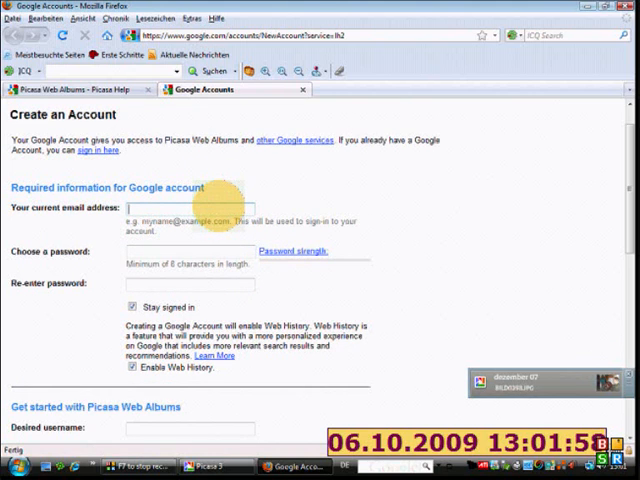
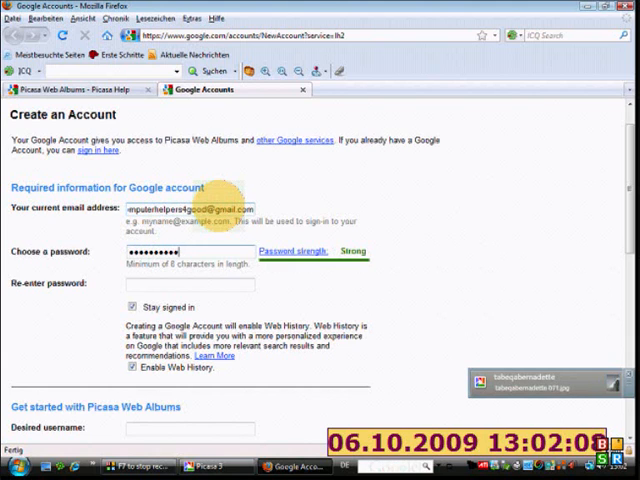
{"action": "type", "text": "••••••••••"}
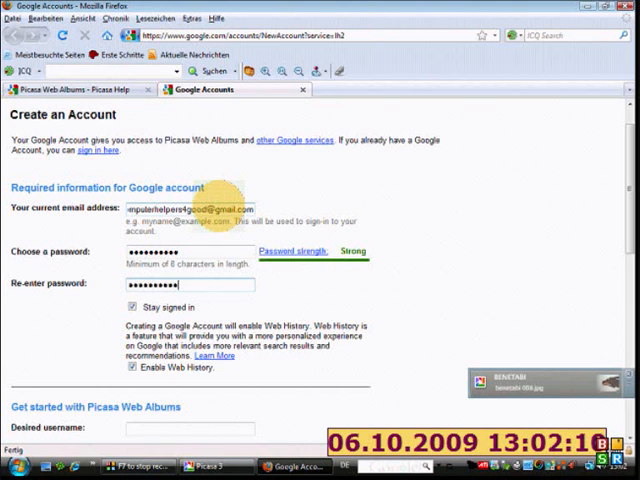
{"action": "scroll", "scroll_direction": "down", "scroll_amount": 3}
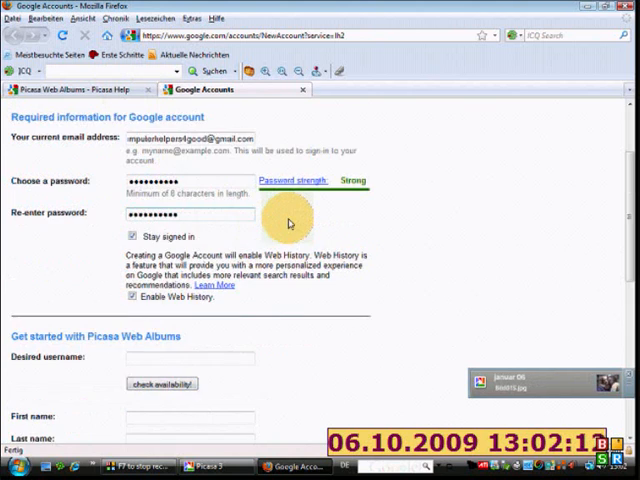
{"action": "scroll", "scroll_direction": "down", "scroll_amount": 3}
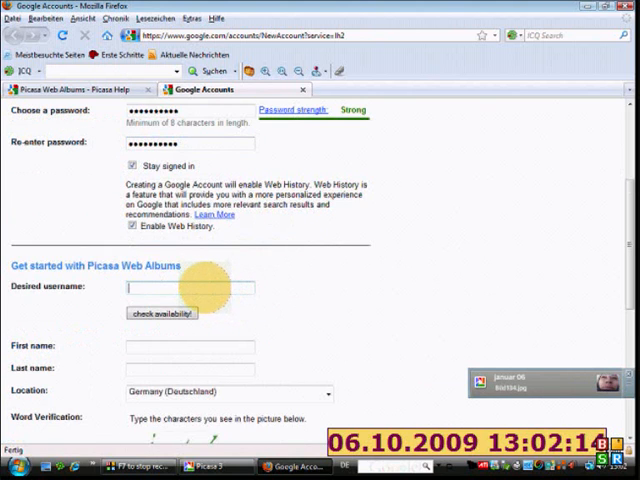
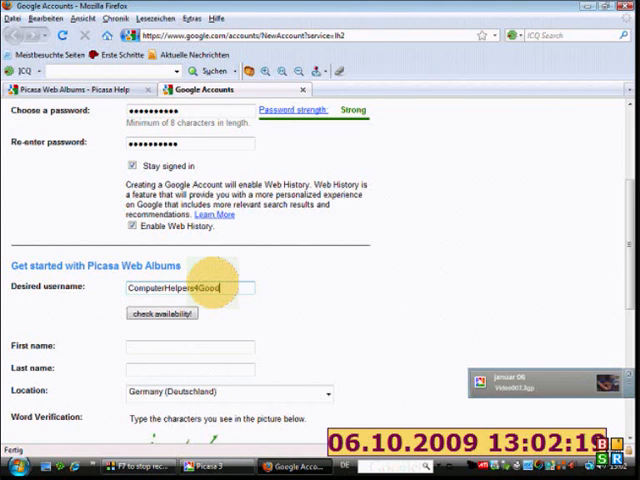
{"action": "left_click", "coordinate": [161, 313]}
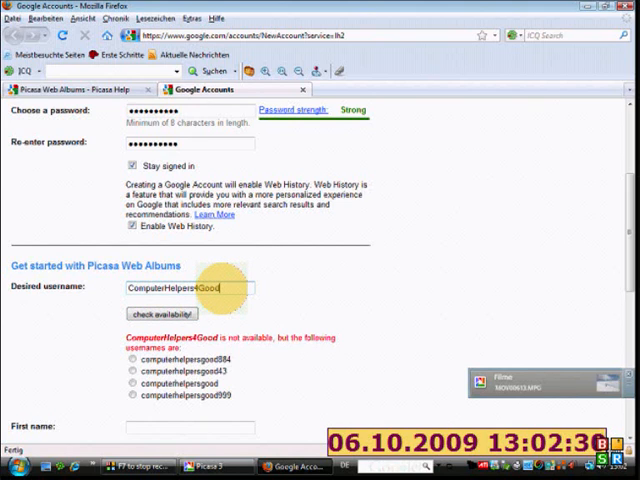
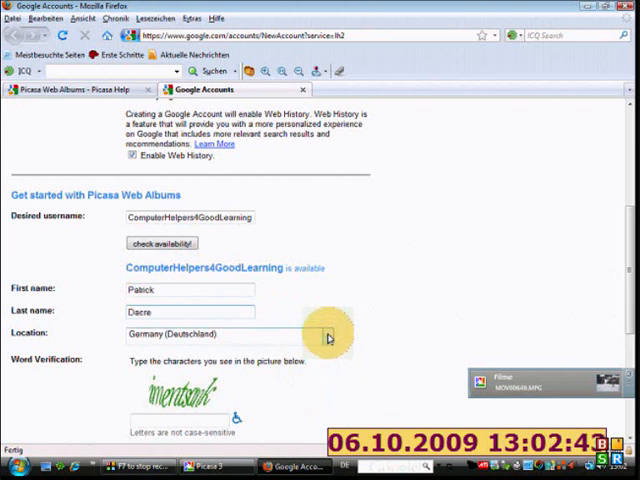
{"action": "left_click", "coordinate": [330, 334]}
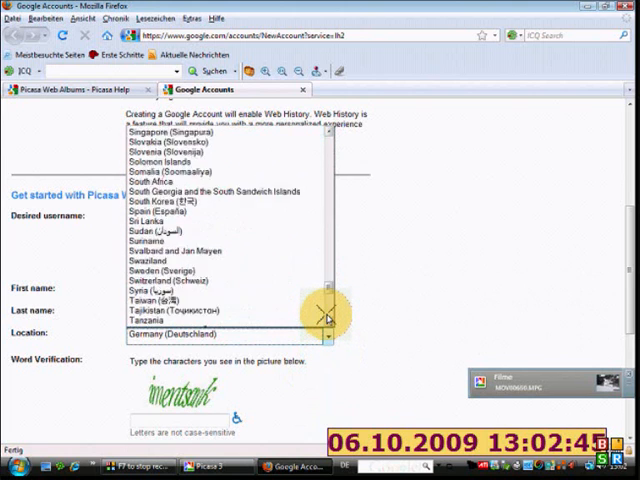
{"action": "scroll", "scroll_direction": "down", "scroll_amount": 3}
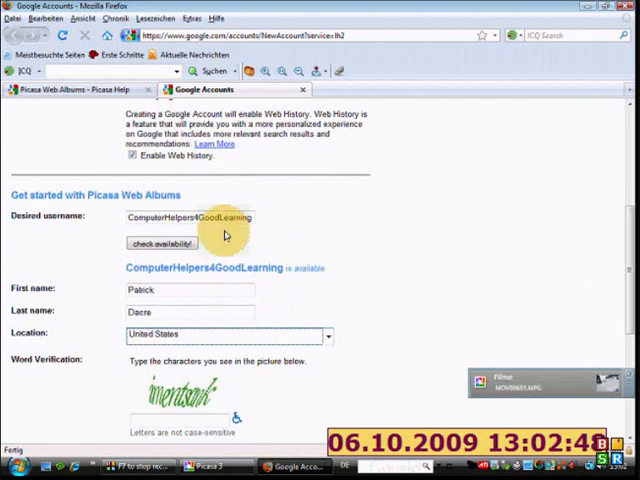
{"action": "scroll", "scroll_direction": "down", "scroll_amount": 3}
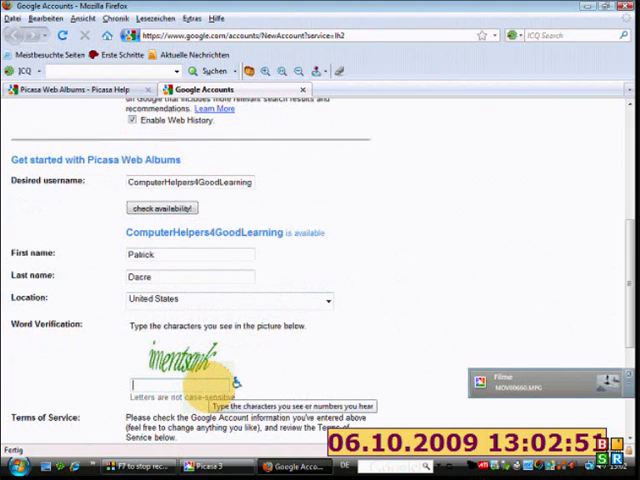
{"action": "type", "text": "imentb"}
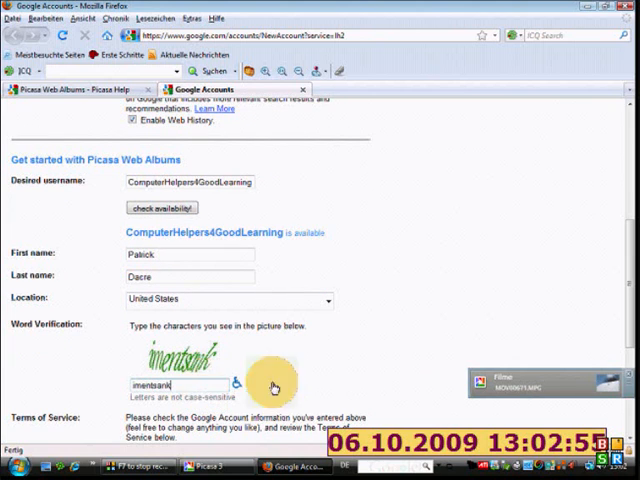
{"action": "scroll", "scroll_direction": "down", "scroll_amount": 3}
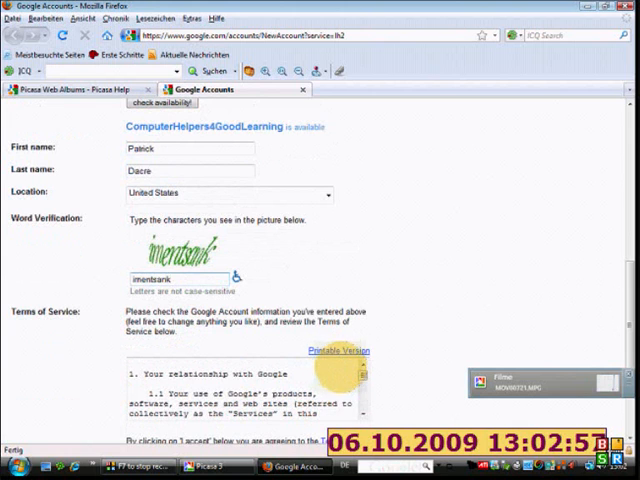
- Read through the Terms of Service, then accept them and create the account
{"action": "scroll", "scroll_direction": "down", "scroll_amount": 3}
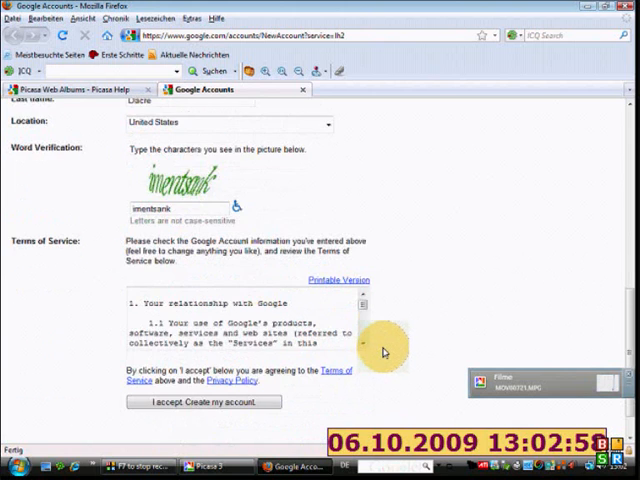
{"action": "scroll", "scroll_direction": "down", "scroll_amount": 3}
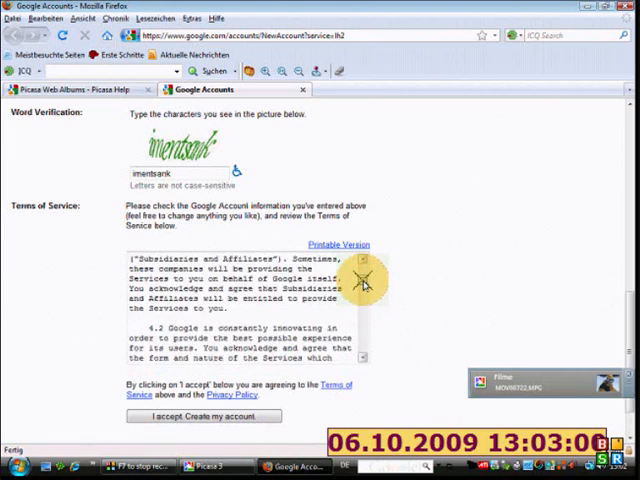
{"action": "scroll", "scroll_direction": "down", "scroll_amount": 3}
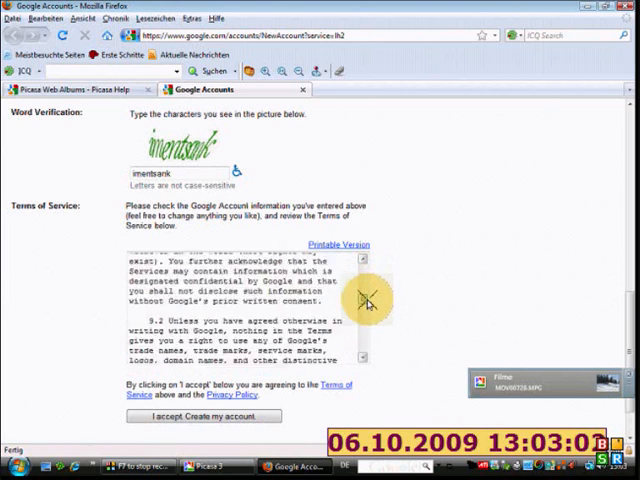
{"action": "scroll", "scroll_direction": "down", "scroll_amount": 3}
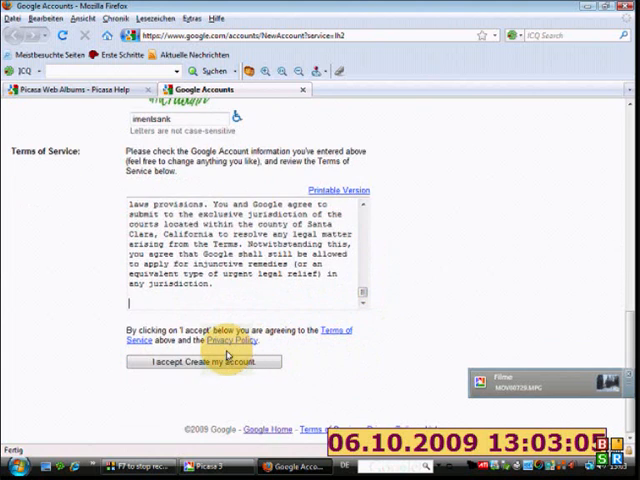
{"action": "left_click", "coordinate": [203, 360]}
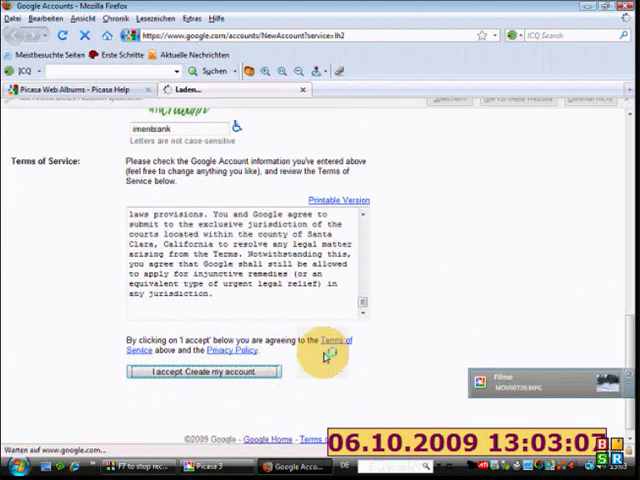